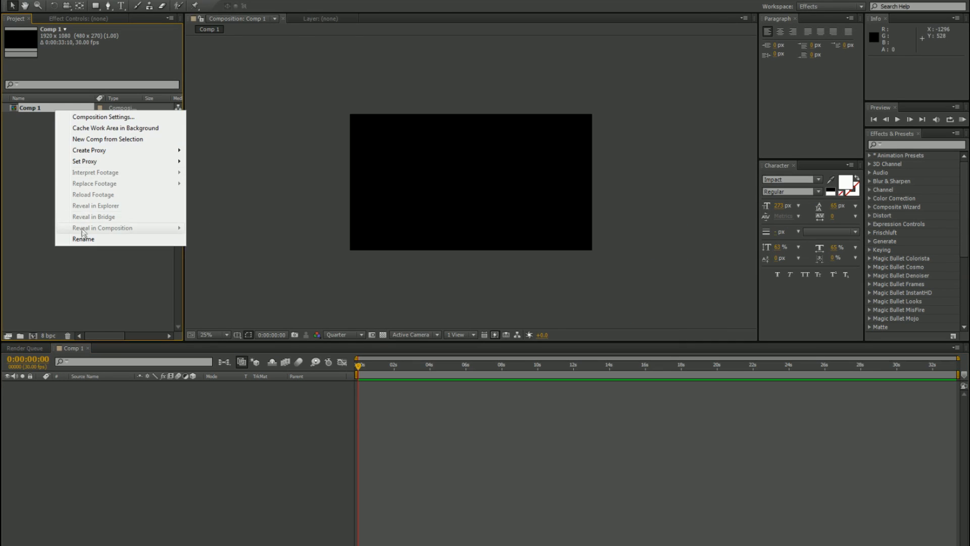
Open Comp 1's Composition Settings to edit its height
click(83, 239)
text(main)
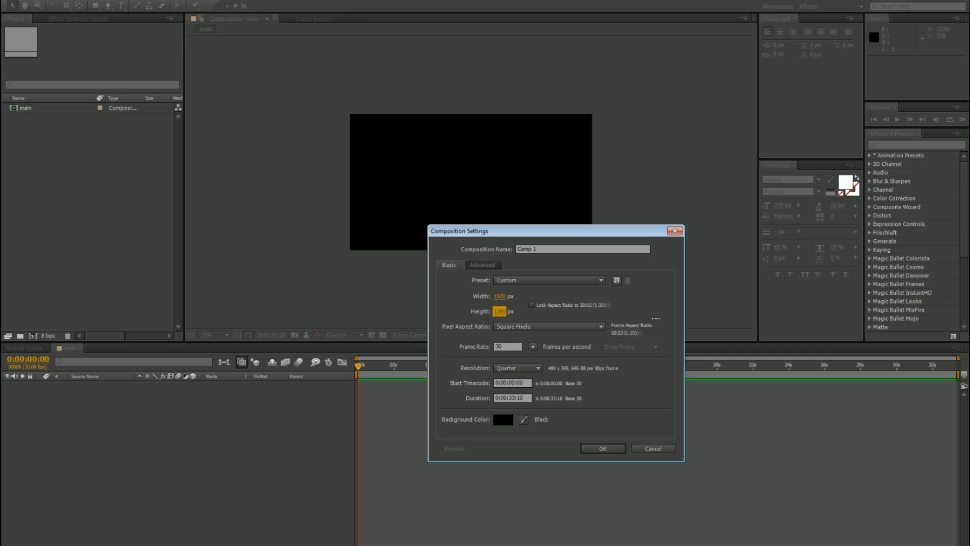
Rename Comp 1 to 'rays' and open the main composition to nest it as a layer
right_click(30, 107)
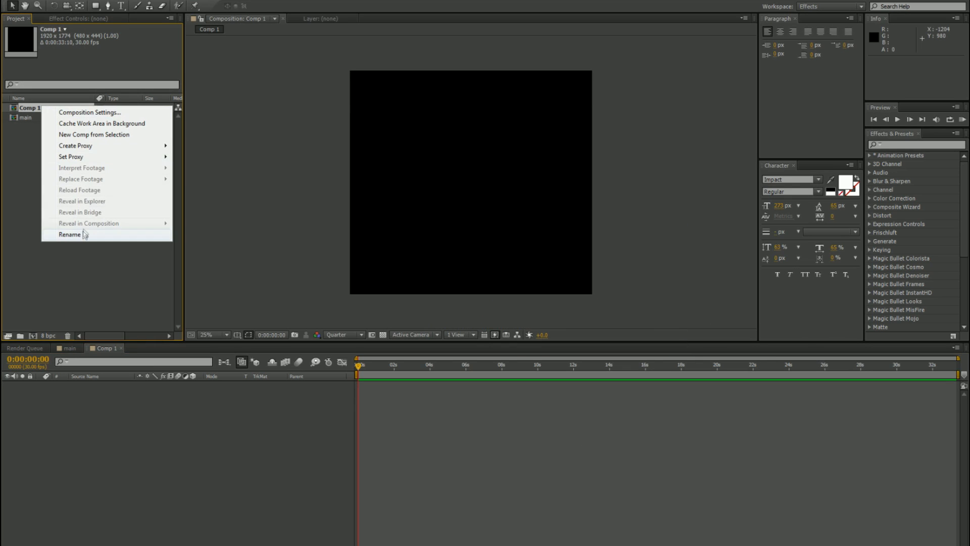
click(69, 235)
text(rays)
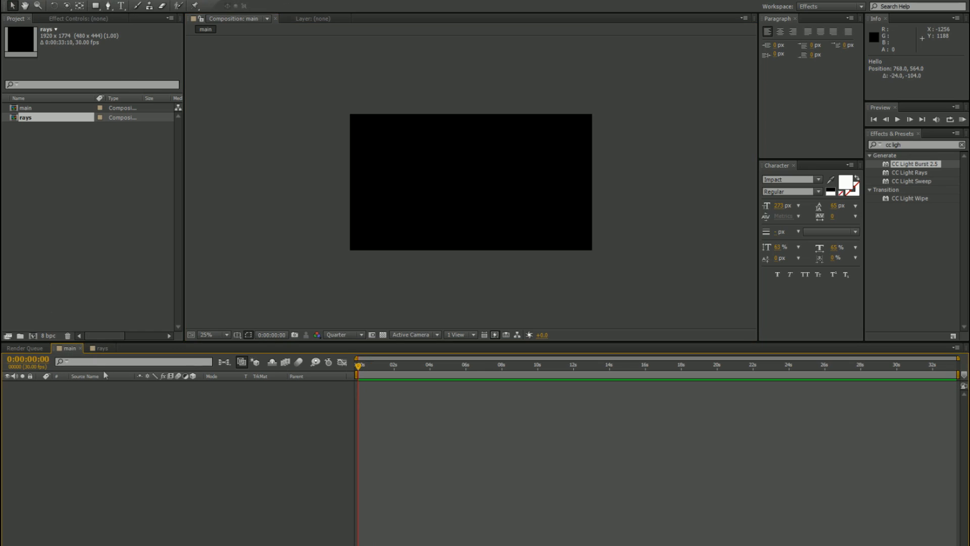
click(26, 107)
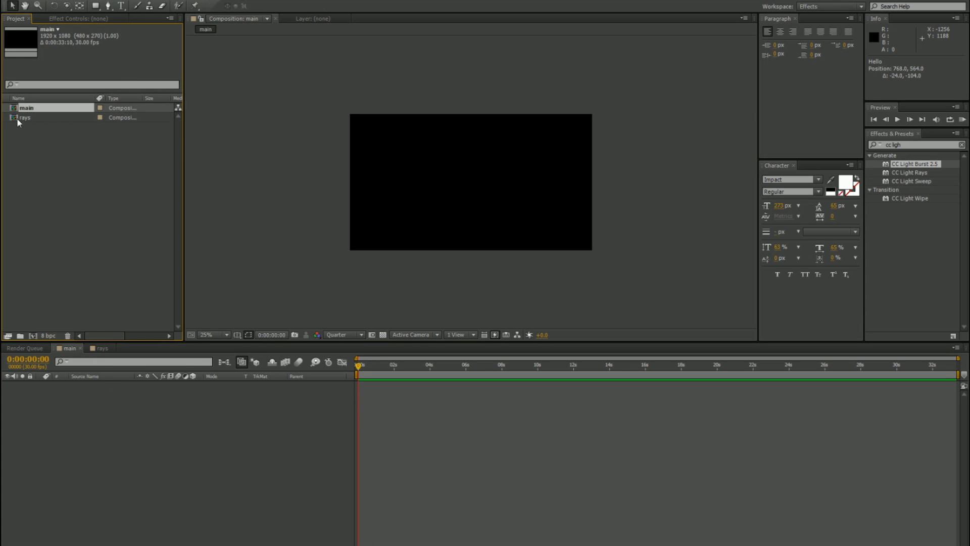
double_click(24, 117)
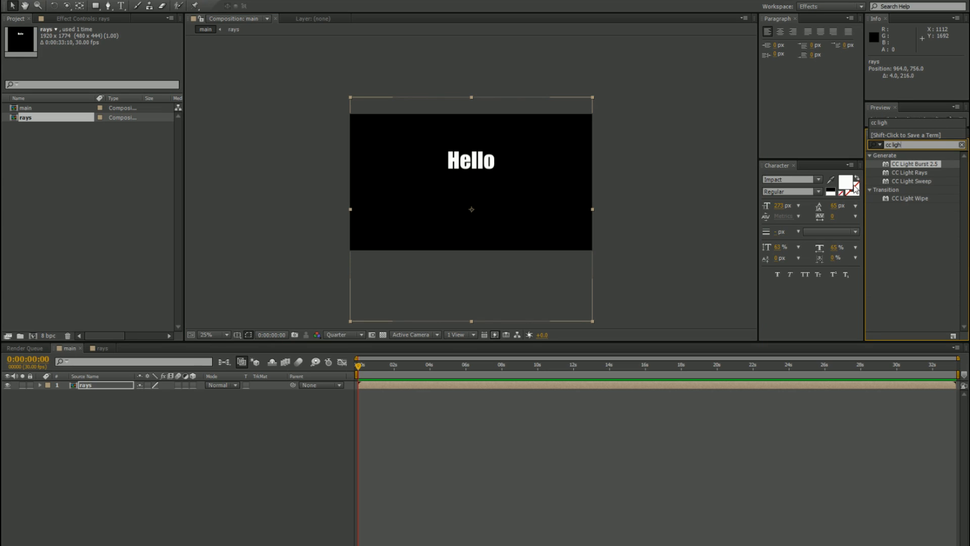
Apply CC Light Burst 2.5, move its centre above the frame and drive it with wiggle(5,20)
double_click(916, 163)
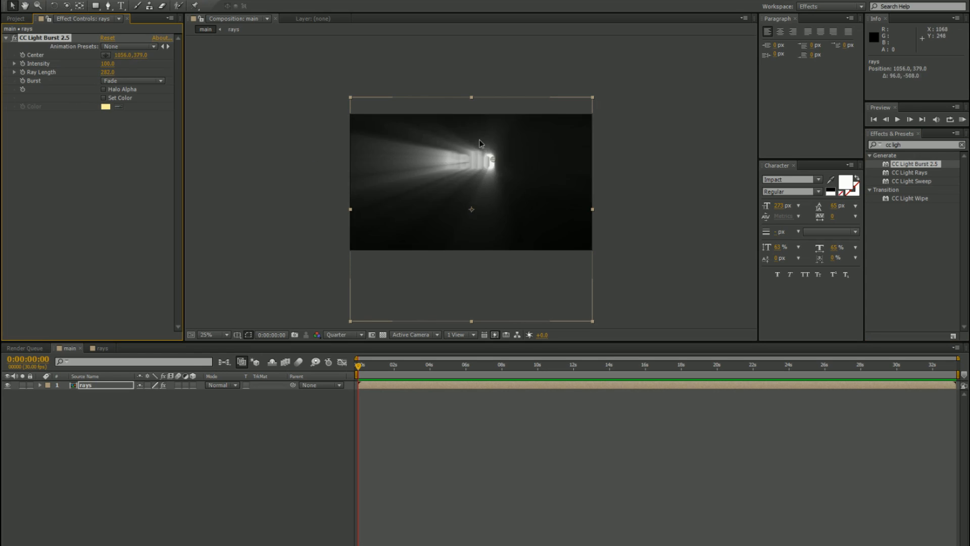
drag(495, 145, 469, 121)
text(wiggle)
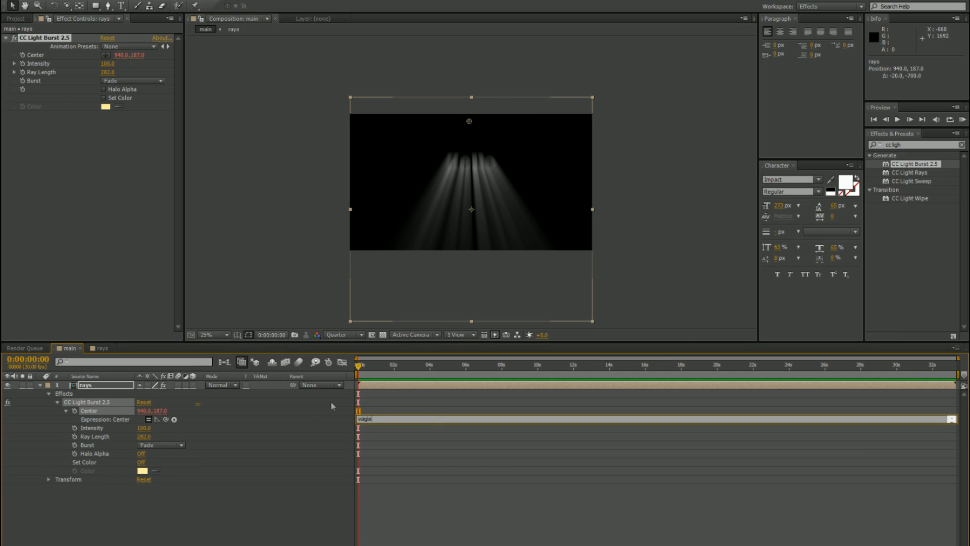
text((5,20)
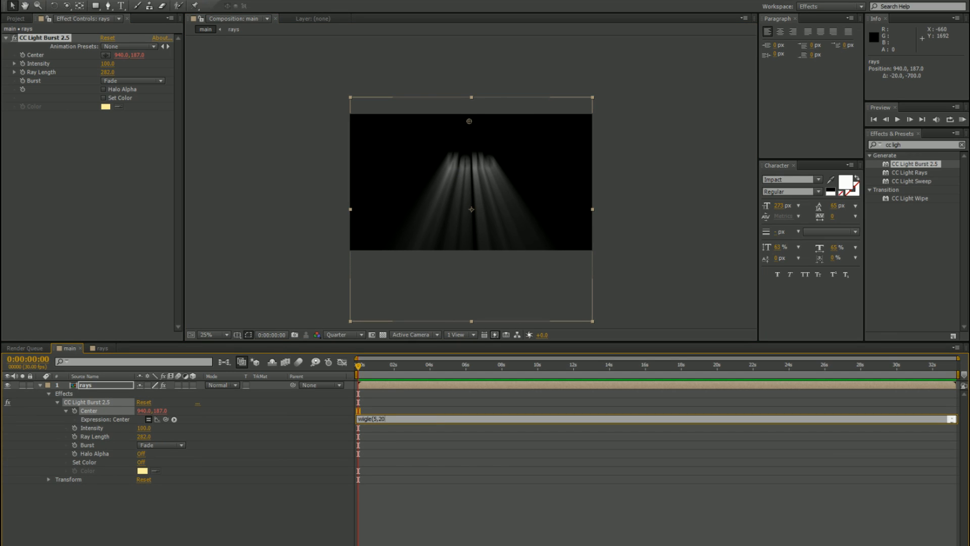
text(frac)
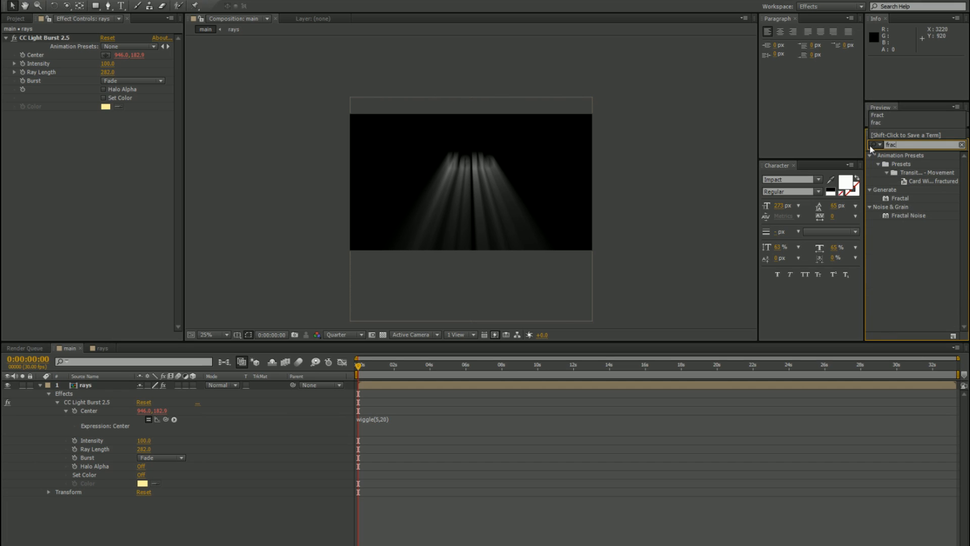
Apply Fractal Noise and keyframe its Evolution from the start toward the composition's end
double_click(907, 215)
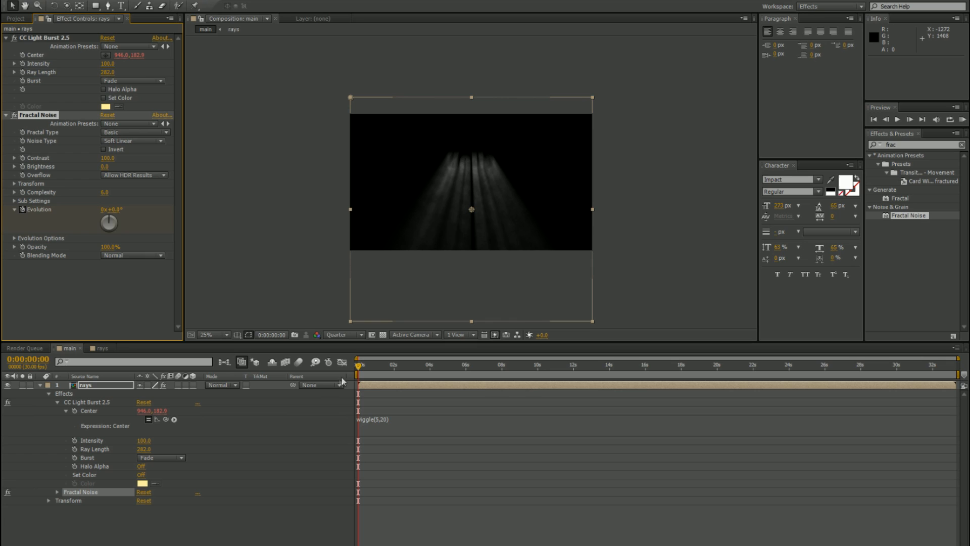
click(926, 363)
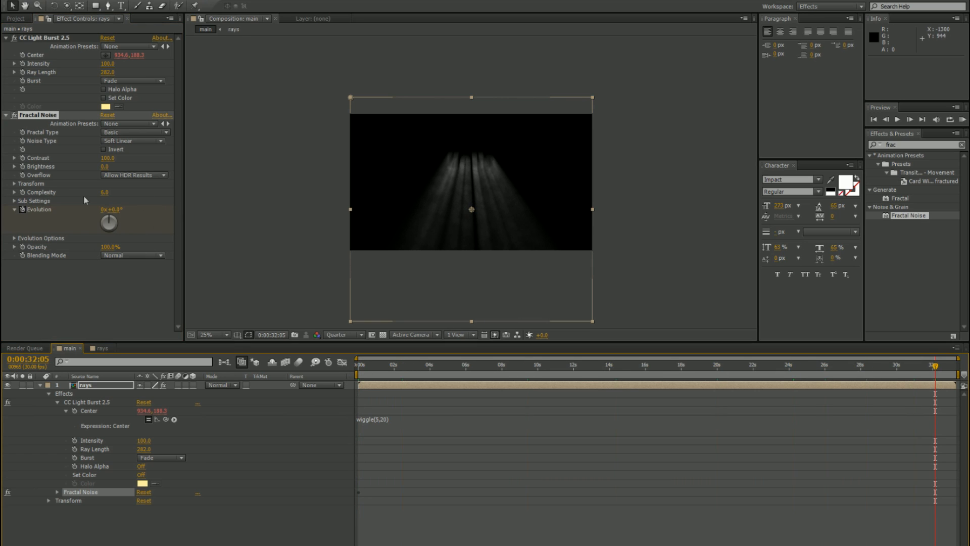
click(107, 209)
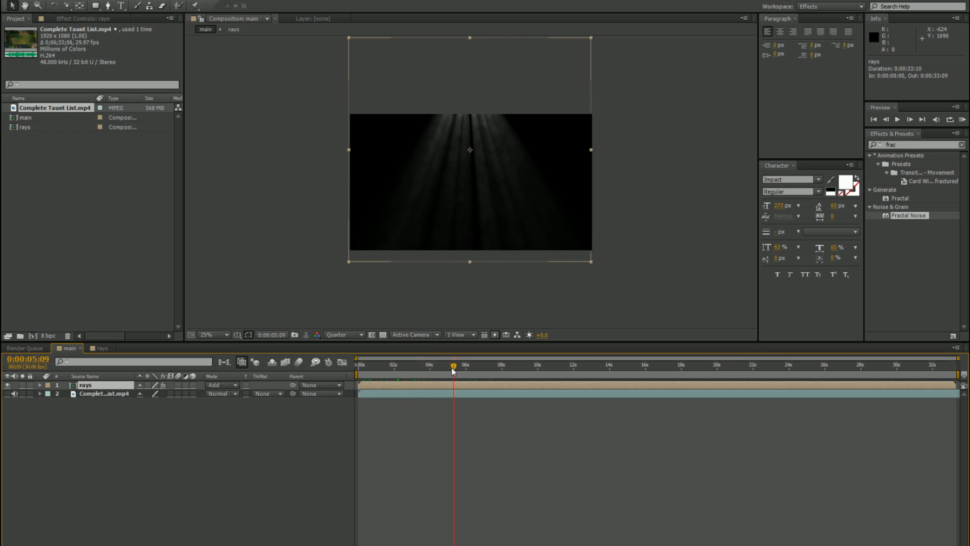
mouse_move(414, 369)
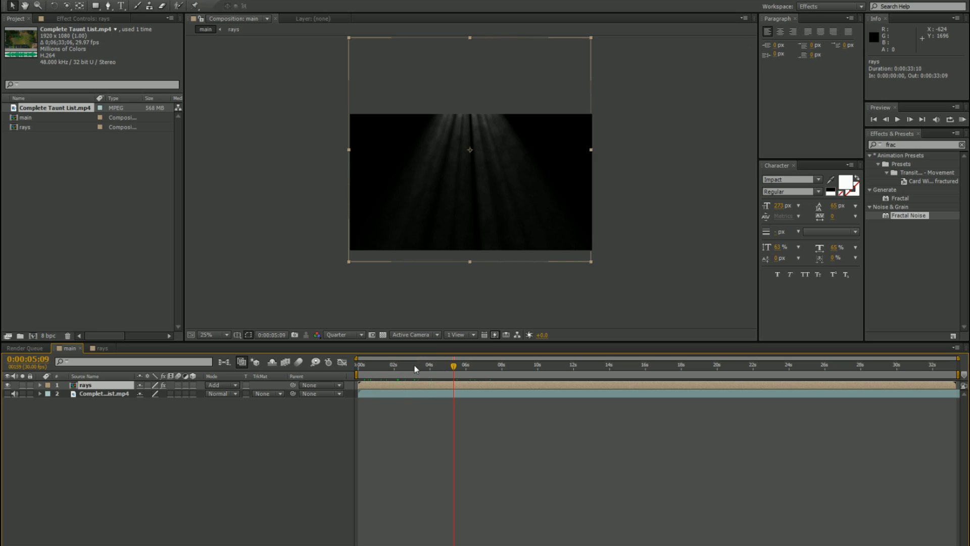
mouse_move(384, 352)
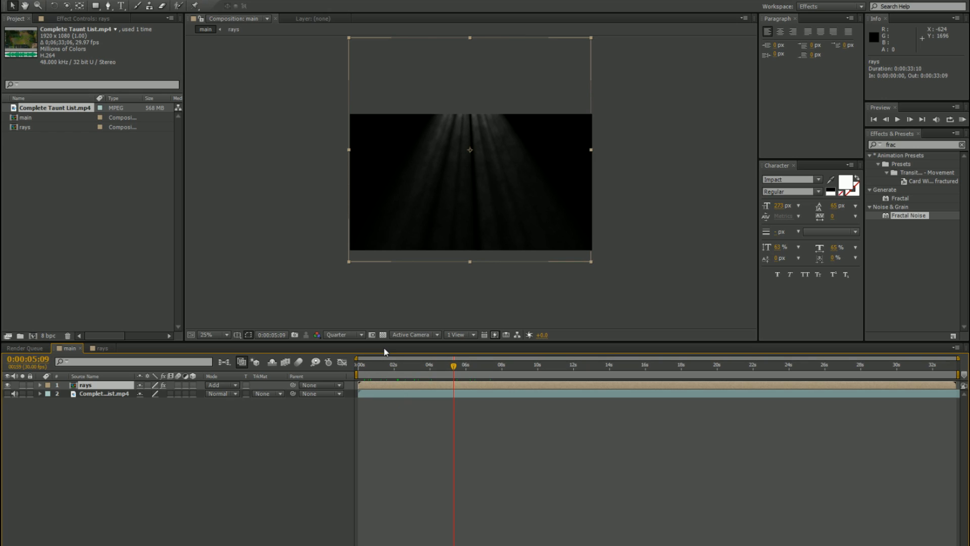